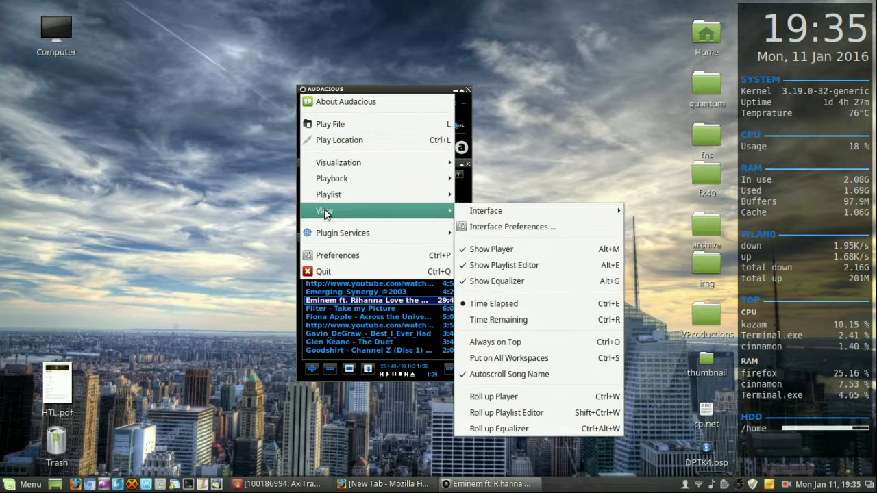
pyautogui.moveTo(485, 211)
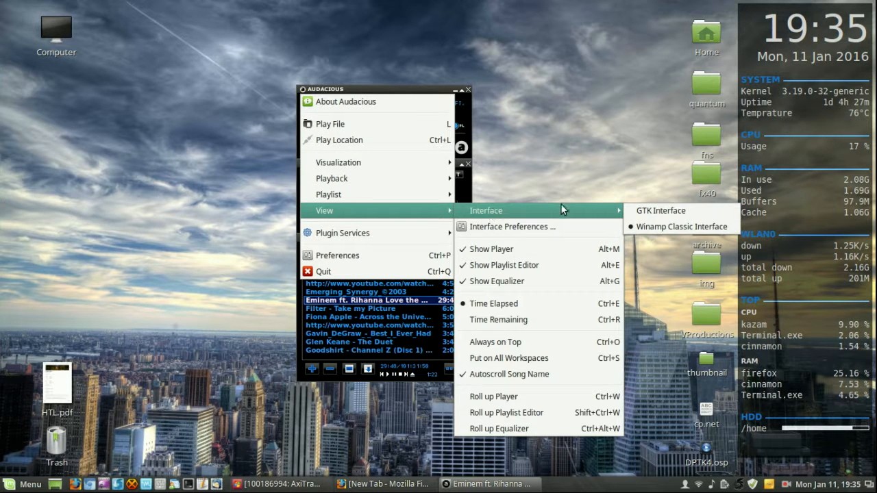
pyautogui.moveTo(682, 227)
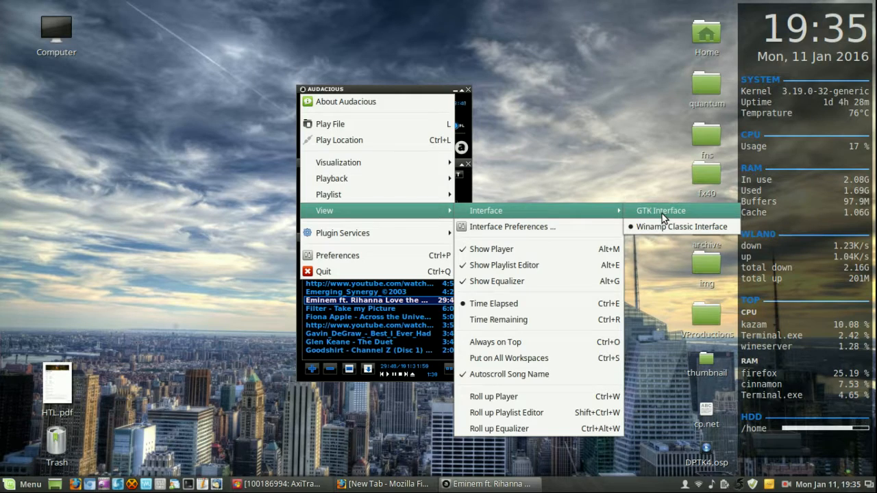
# - Choose the GTK Interface so the full playlist window replaces the Winamp skin
pyautogui.click(660, 211)
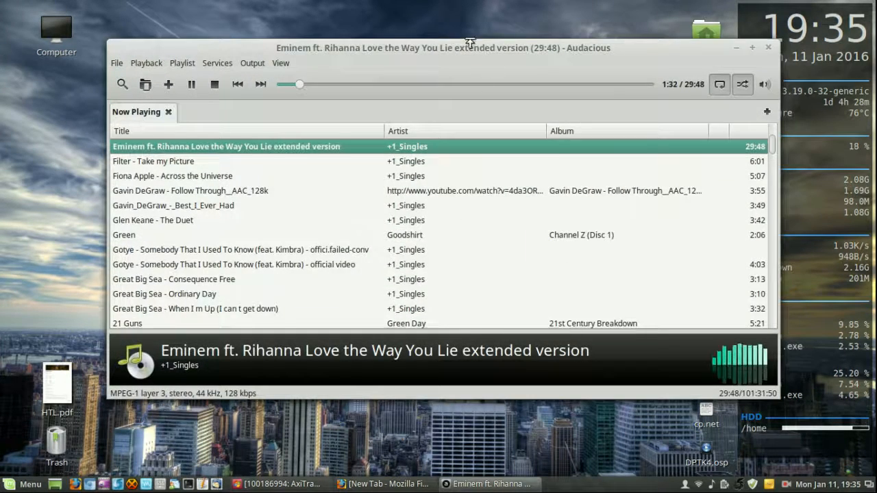
# - Reposition the window and choose View > Interface > Winamp Classic Interface
pyautogui.moveTo(469, 48); pyautogui.dragTo(443, 67)
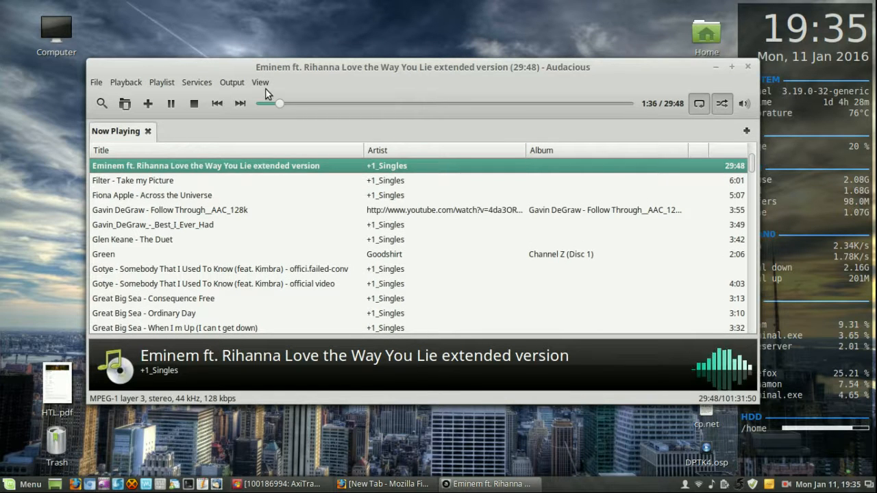
pyautogui.click(260, 82)
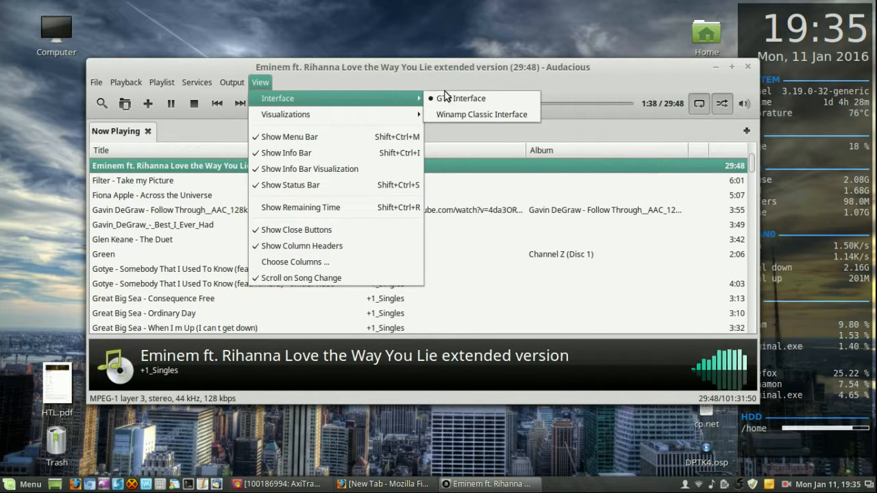
pyautogui.moveTo(496, 115)
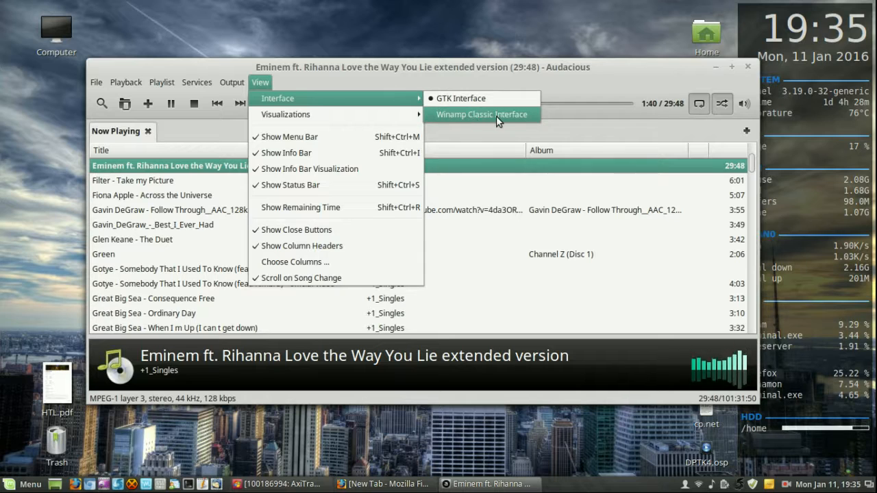
pyautogui.click(482, 116)
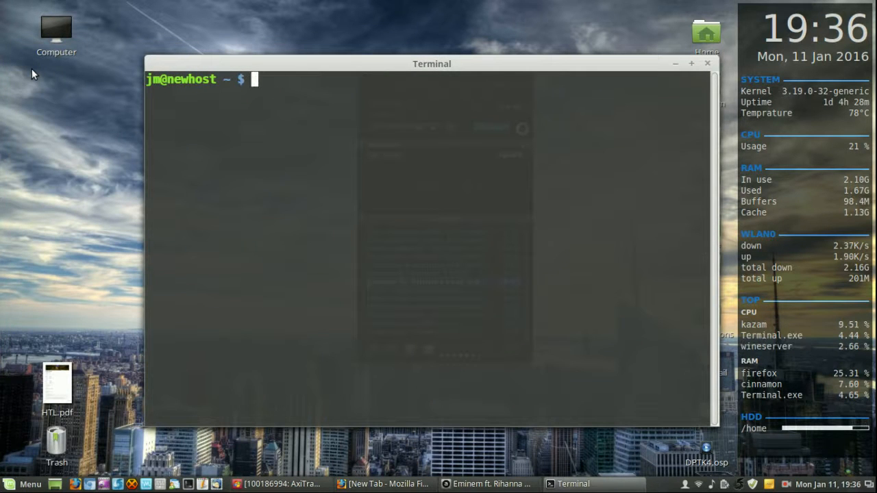
# - Run 'sudo apt install audacious' and then 'sudo apt install audacious -y'
pyautogui.write('sudo apt install a')
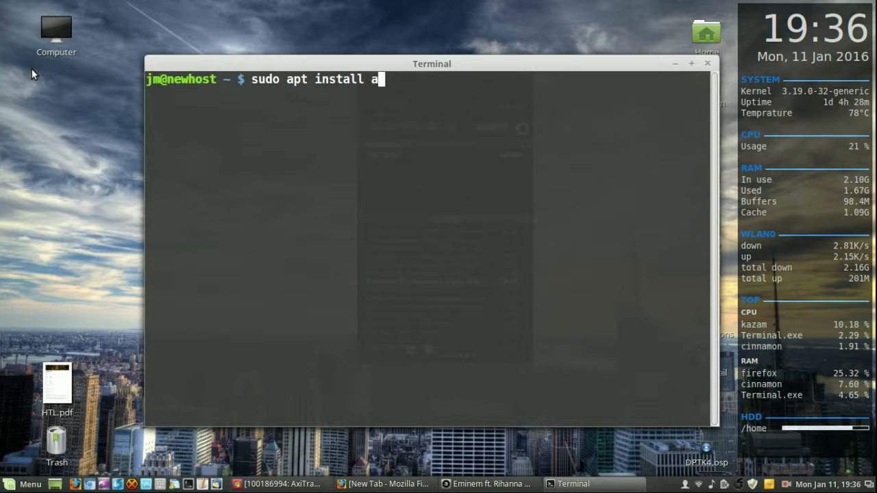
pyautogui.write('udaciou')
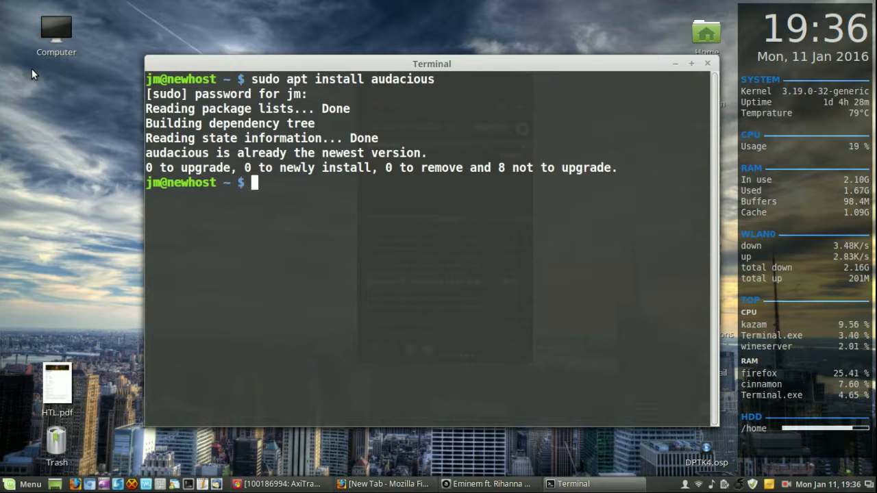
pyautogui.write('sudo apt install audacious')
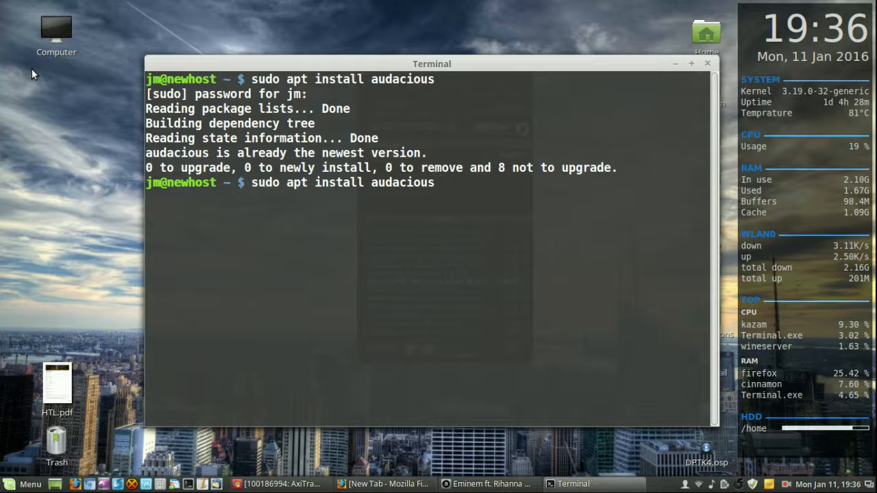
pyautogui.write('-y')
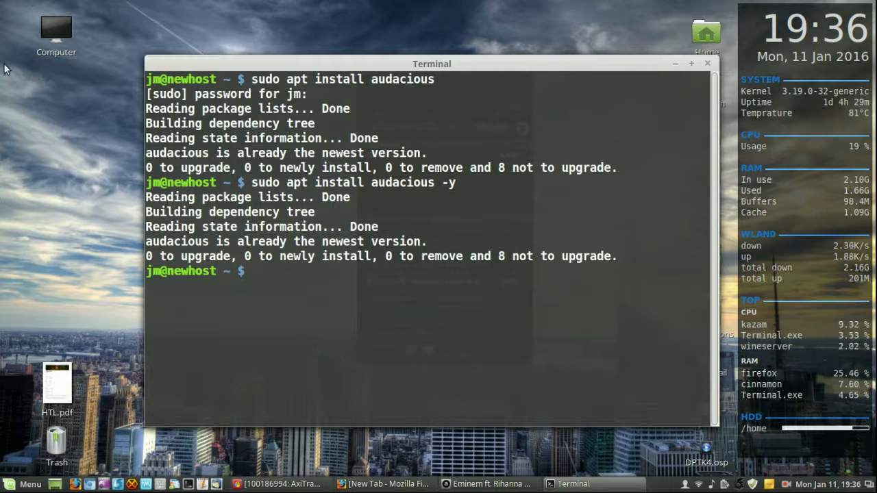
# - Search 'aud' in the Cinnamon Menu and launch Audacious from the results
pyautogui.click(22, 484)
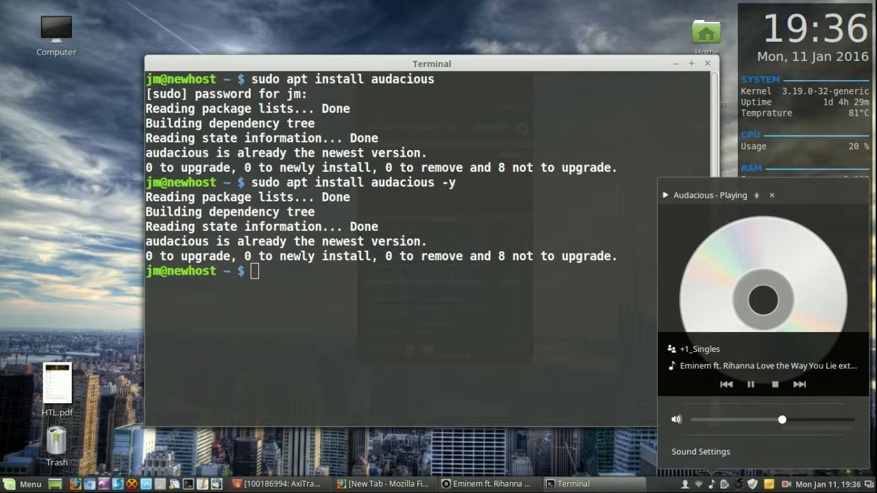
pyautogui.click(24, 485)
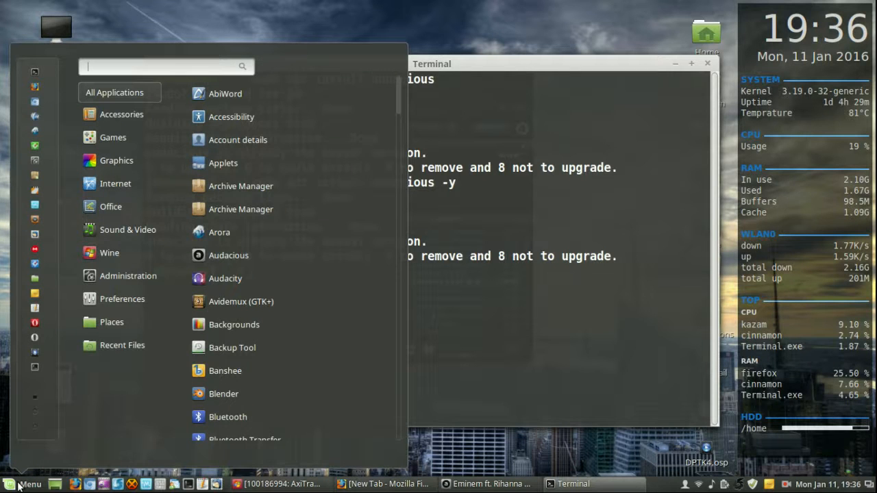
pyautogui.write('aud')
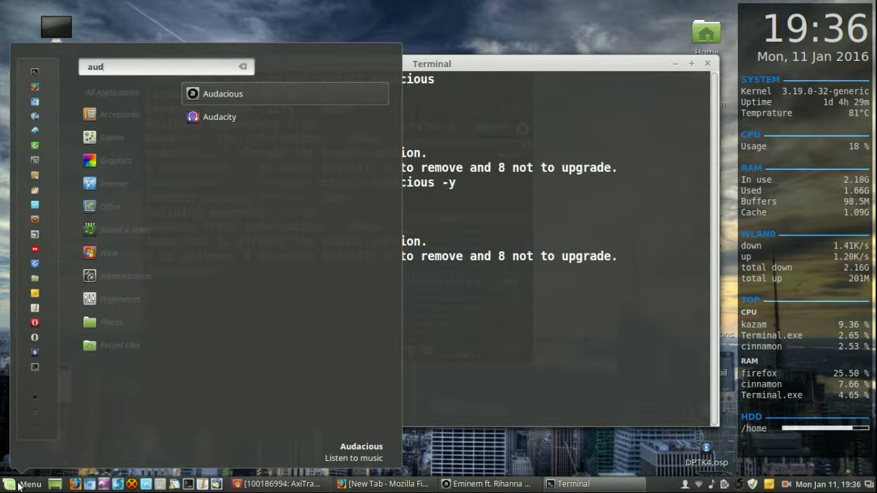
pyautogui.click(222, 93)
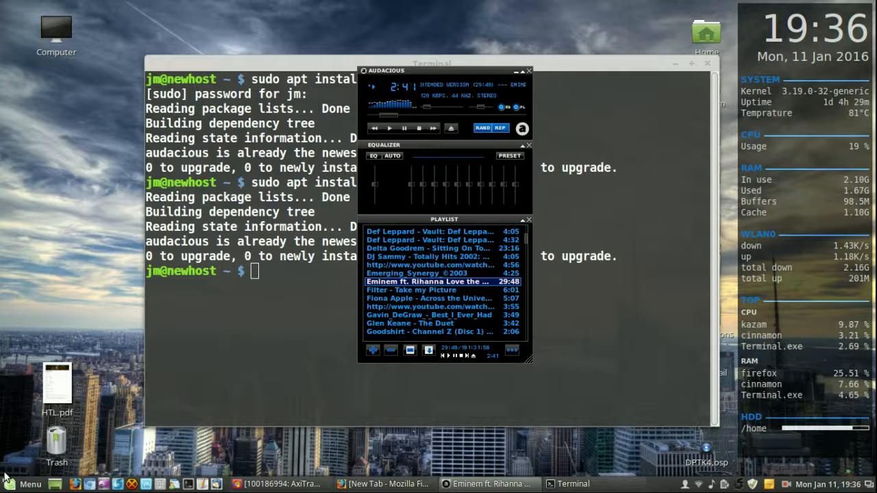